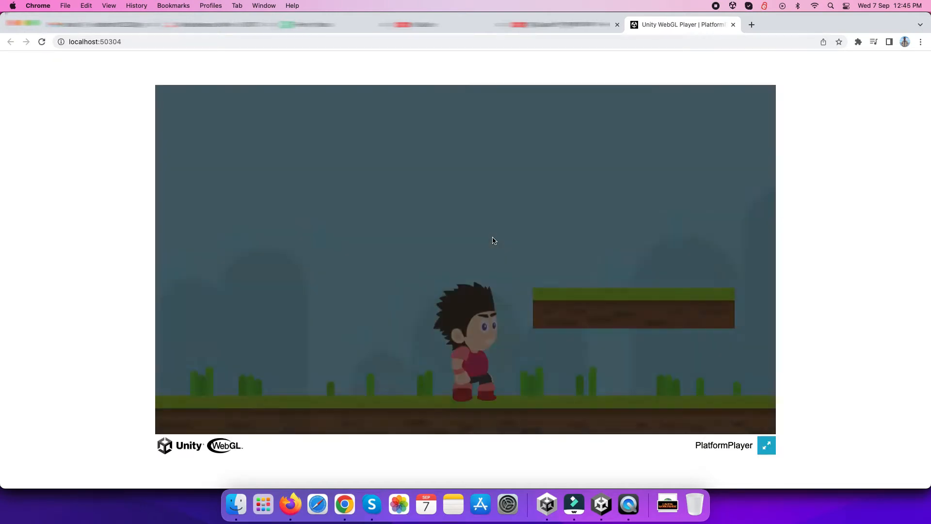
- Switch from the localhost game tab to the itch.io homepage tab in Chrome
click(148, 41)
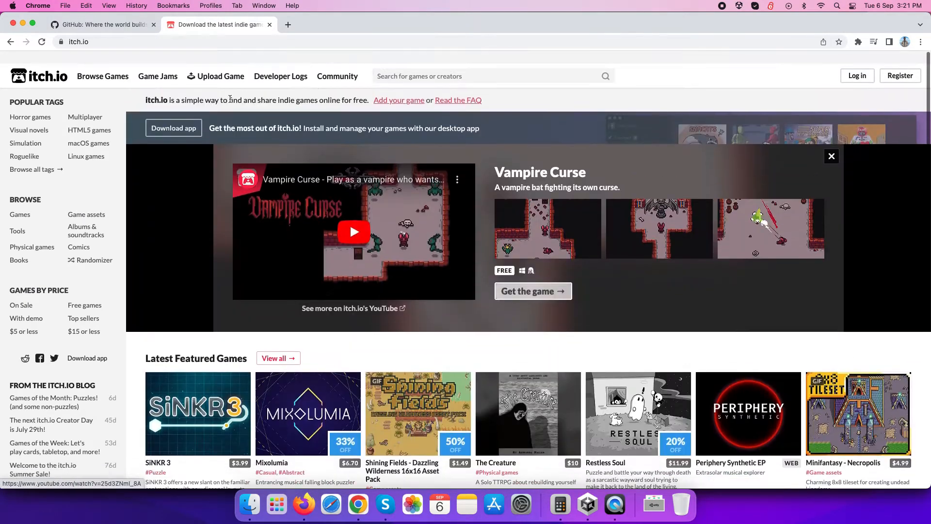
scroll(down, 3)
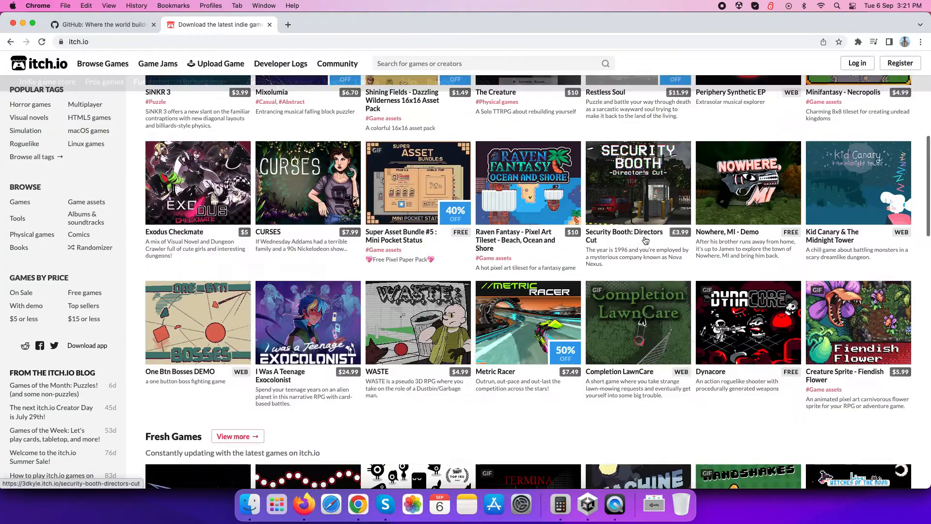
scroll(down, 3)
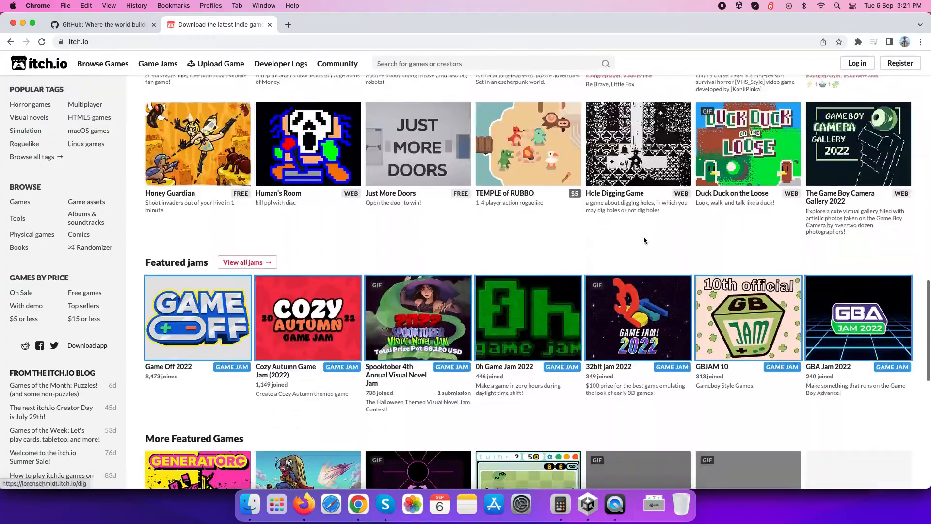
scroll(down, 3)
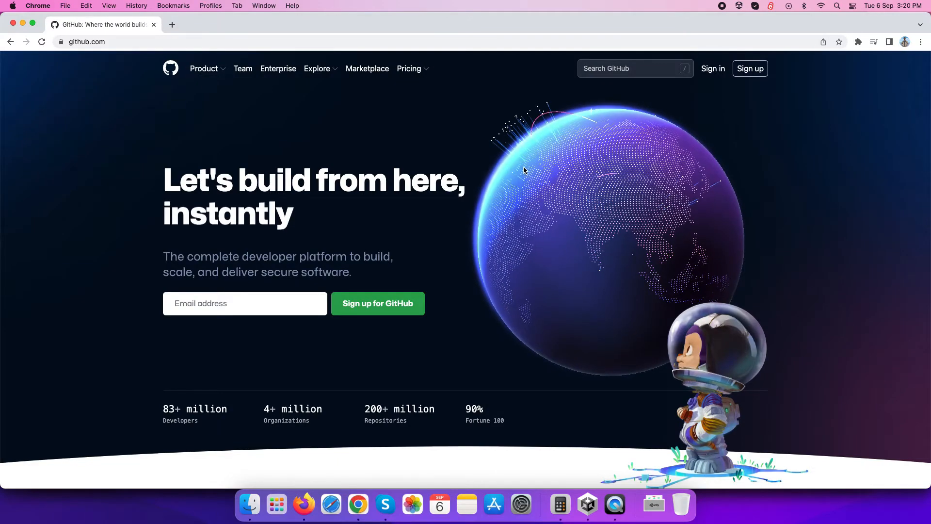
scroll(down, 3)
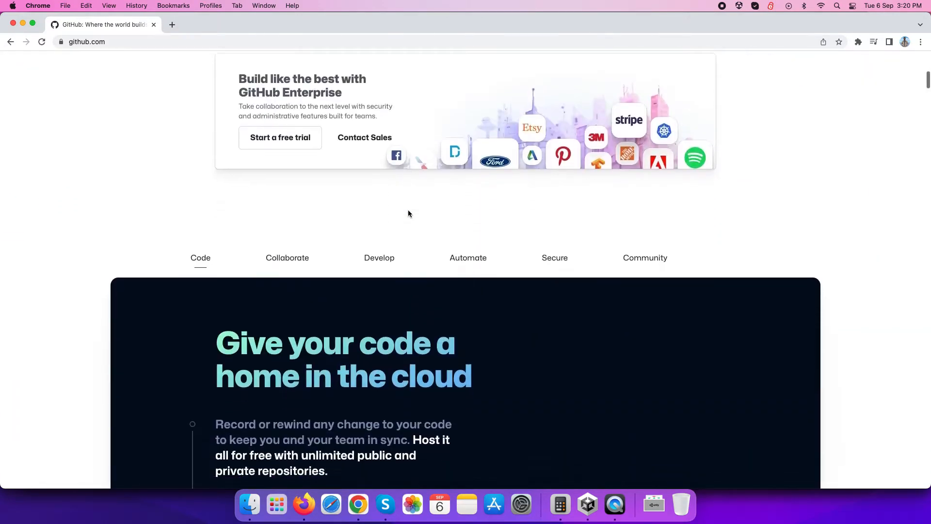
scroll(down, 3)
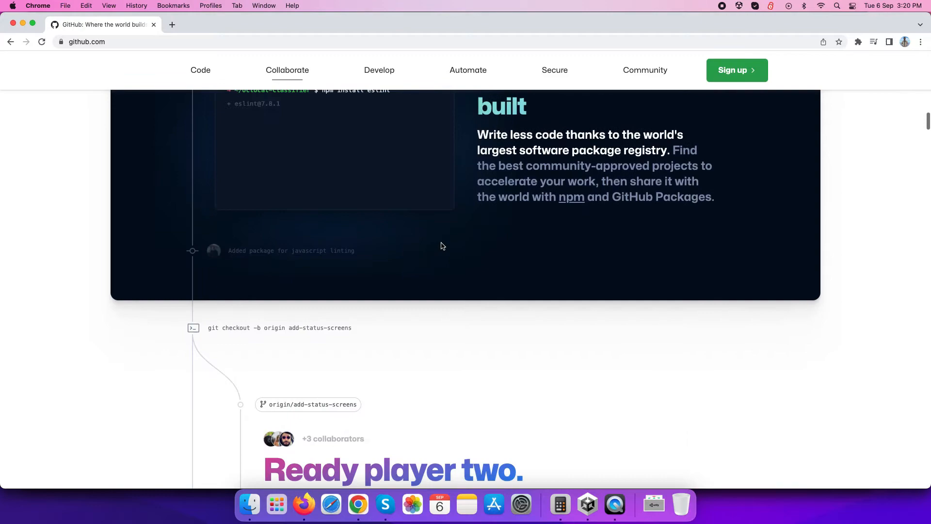
scroll(down, 3)
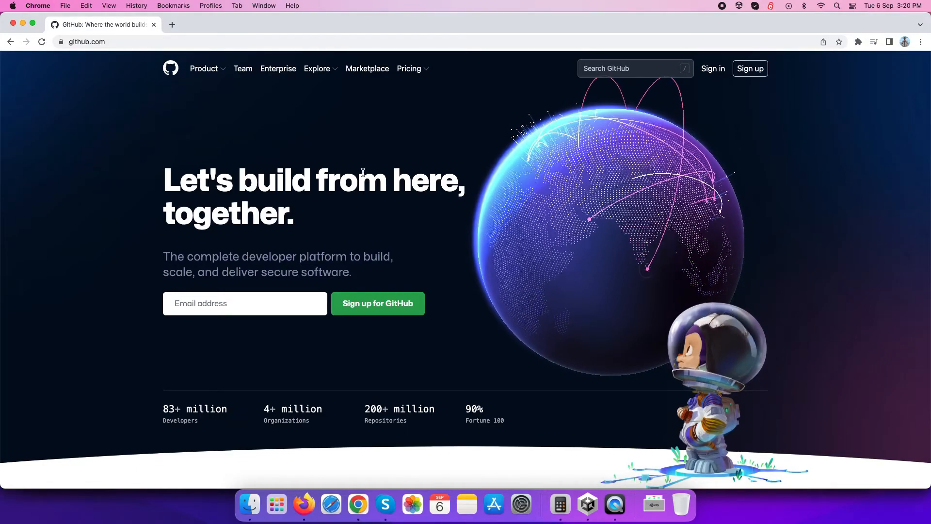
mouse_move(355, 502)
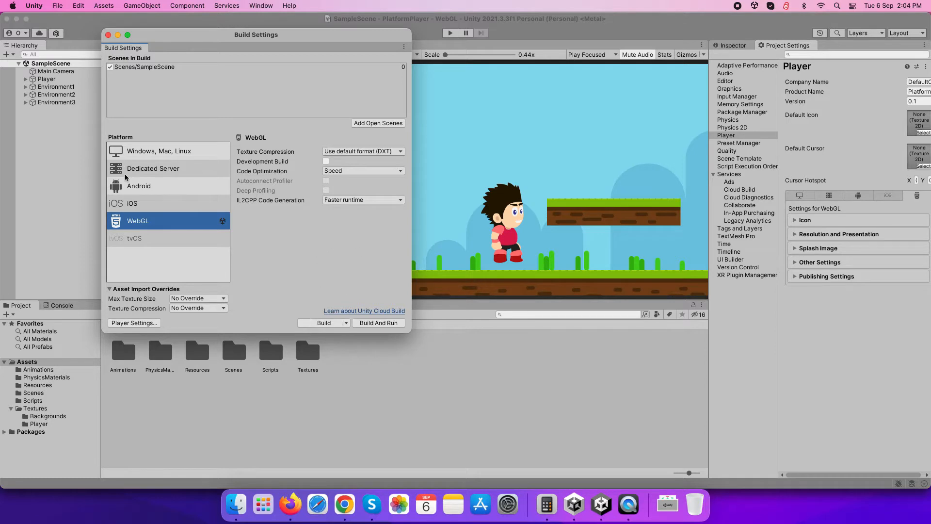
- Browse the iOS, tvOS and WebGL platforms, then request tvOS module installation via Unity Hub
click(132, 204)
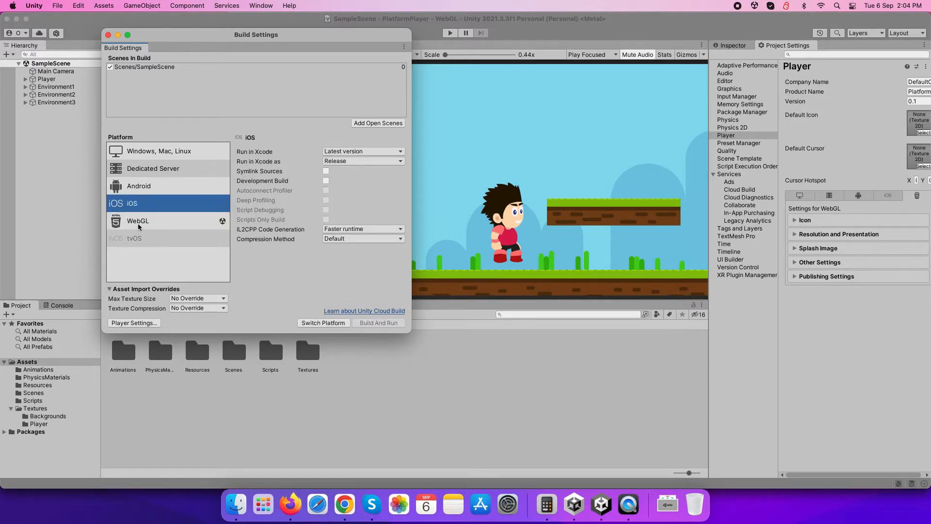
click(888, 196)
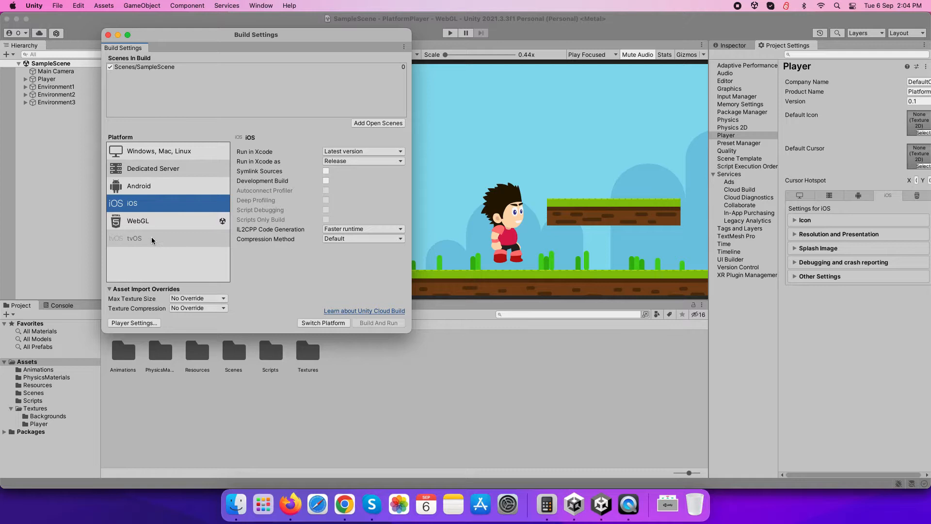
click(134, 238)
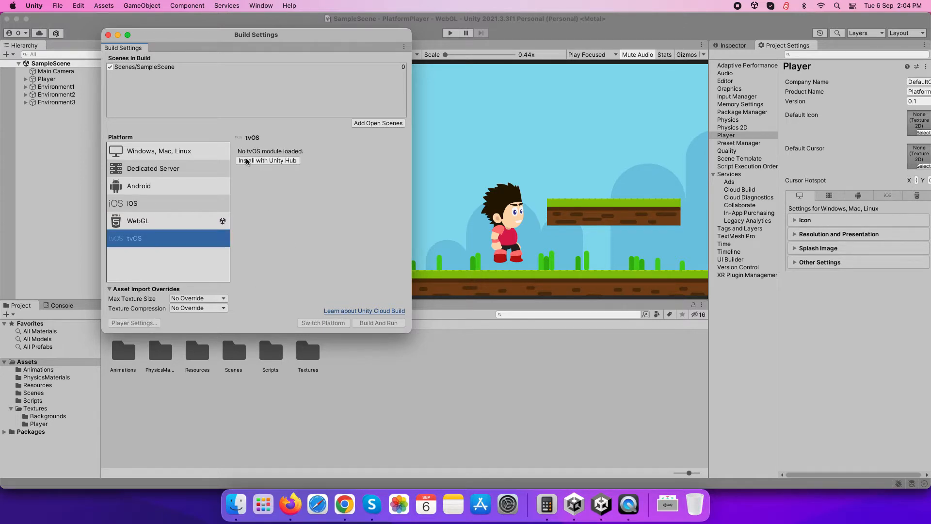
click(138, 221)
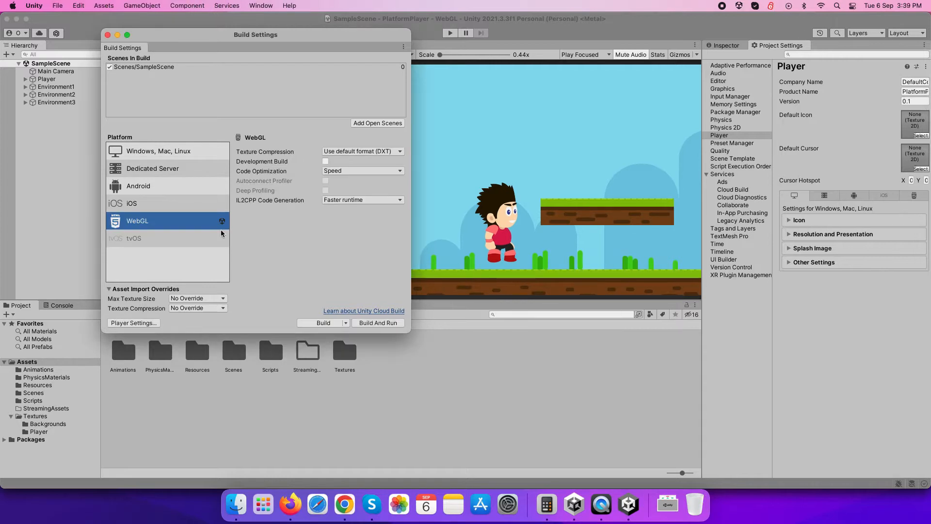
click(134, 238)
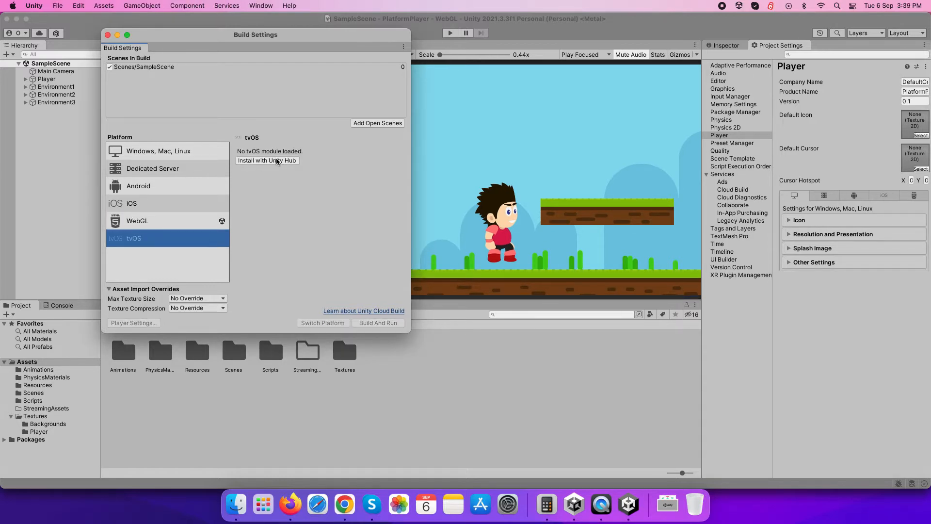
click(267, 160)
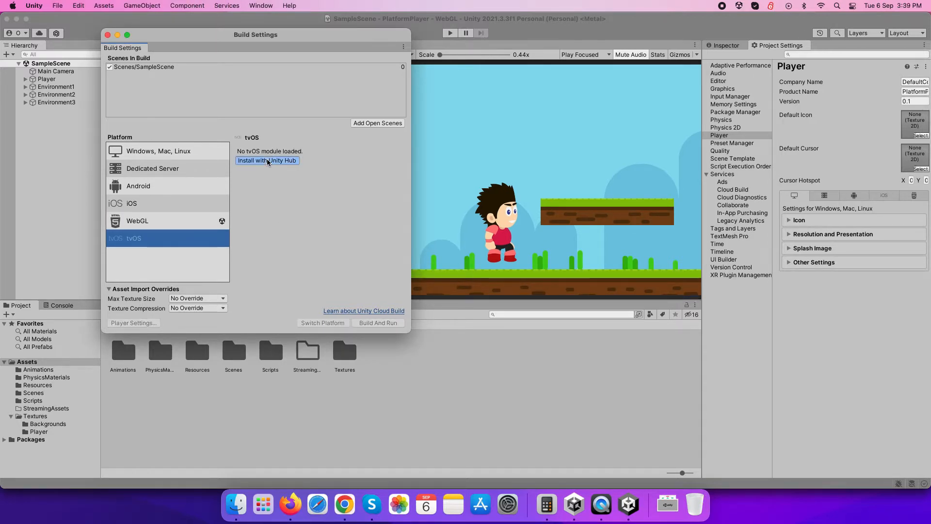
- Install tvOS Build Support for Unity 2021.3.3f1 from Unity Hub's Add modules dialog
click(267, 161)
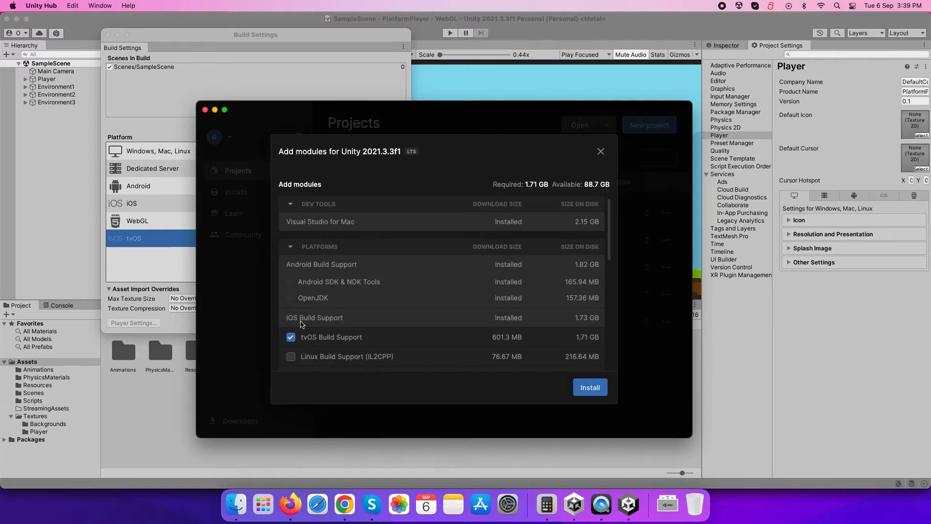
mouse_move(618, 383)
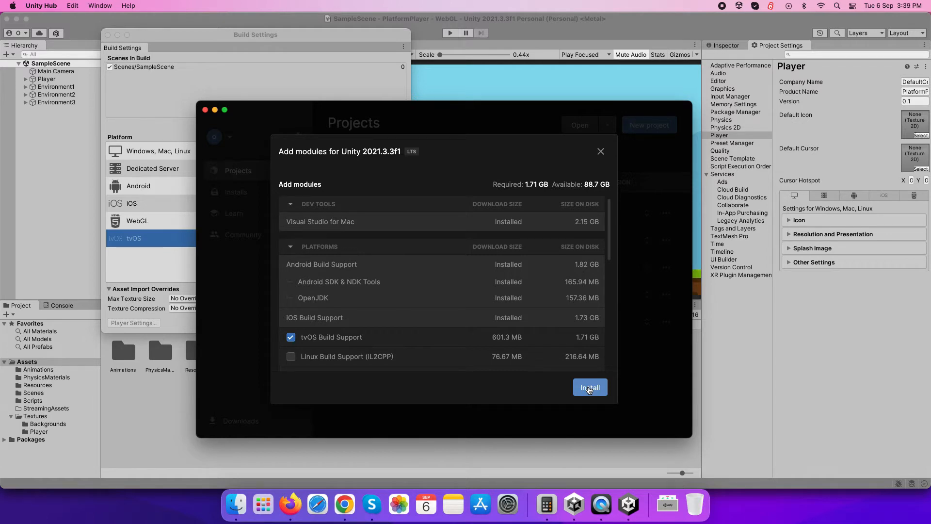
mouse_move(291, 250)
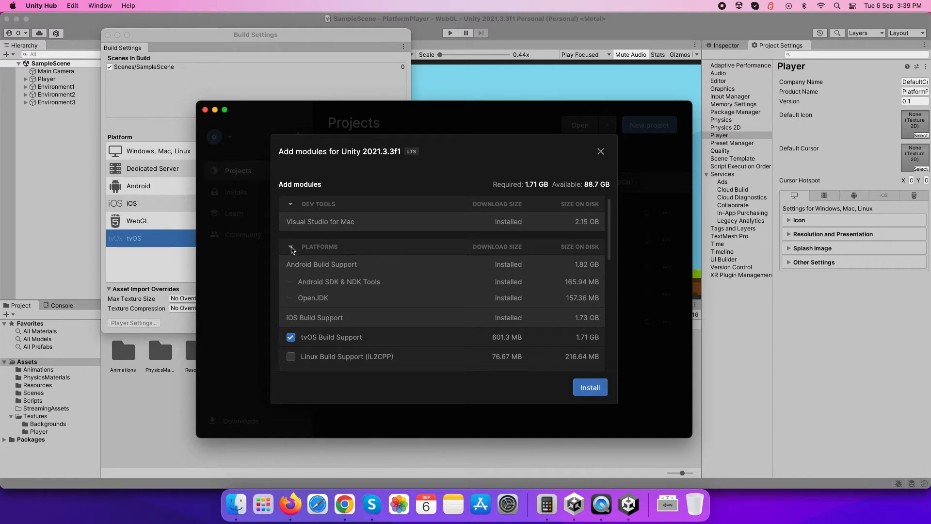
scroll(down, 3)
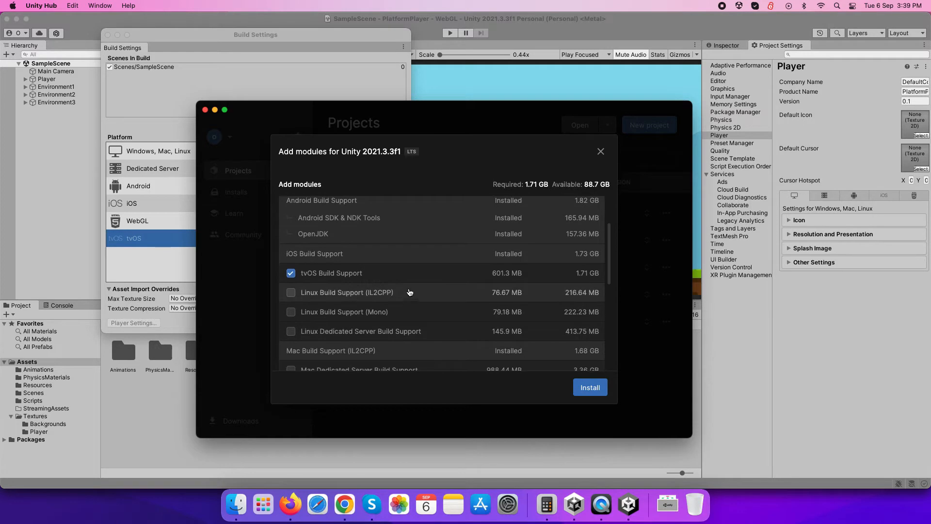
scroll(down, 3)
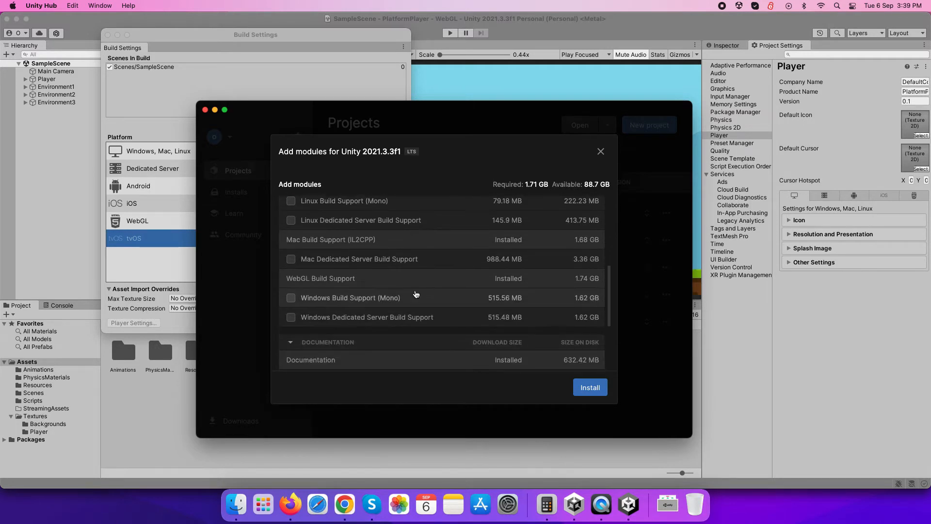
click(600, 151)
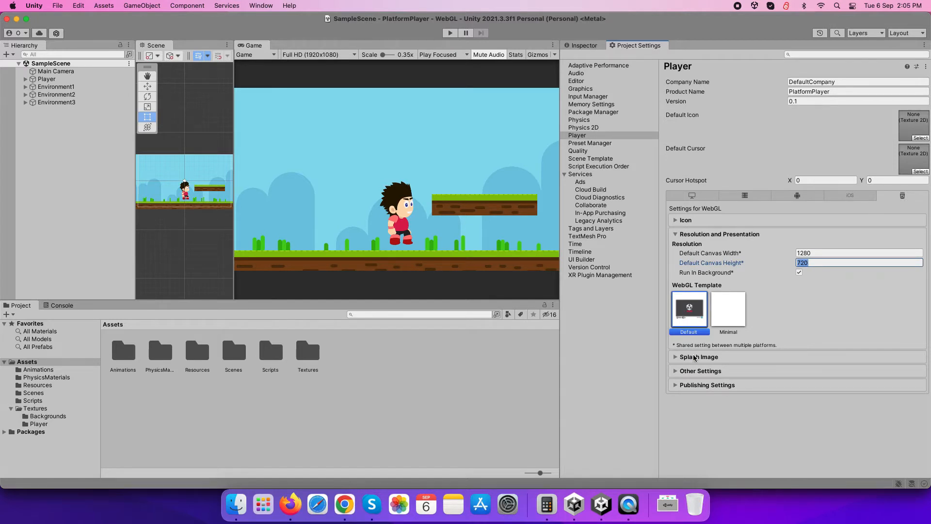
- Expand WebGL Other Settings and keep Gzip as the publishing compression format
click(699, 357)
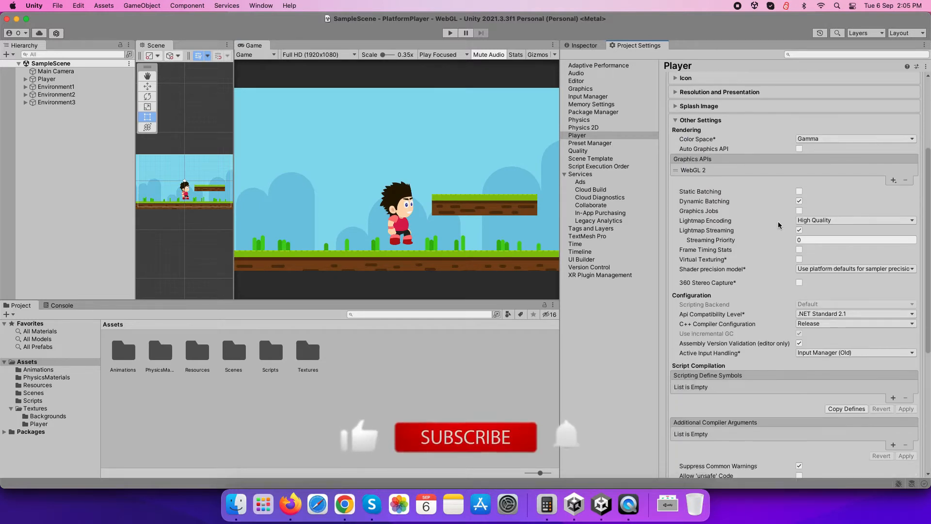
scroll(down, 3)
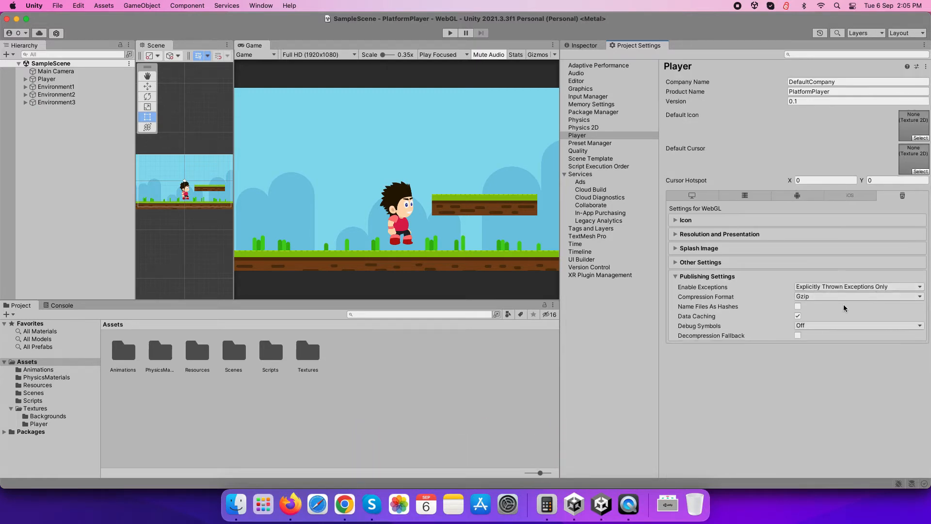
click(859, 296)
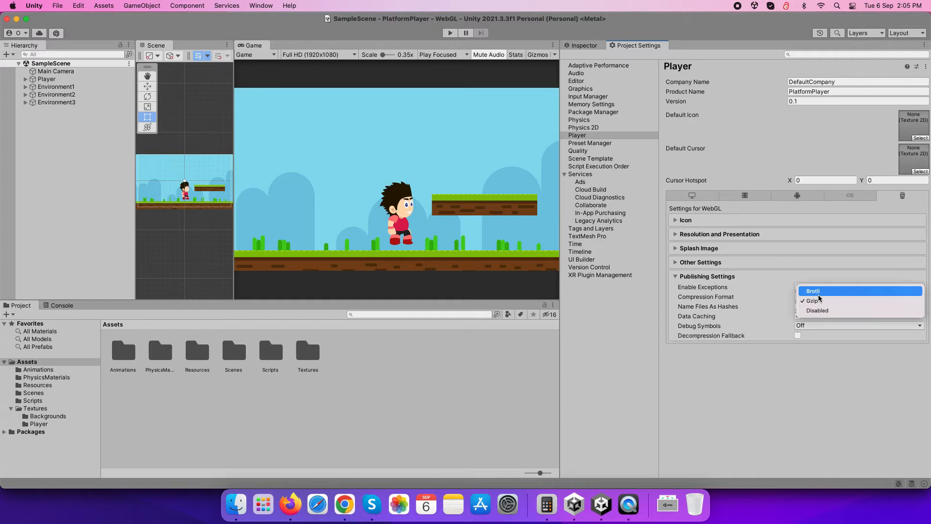
click(812, 300)
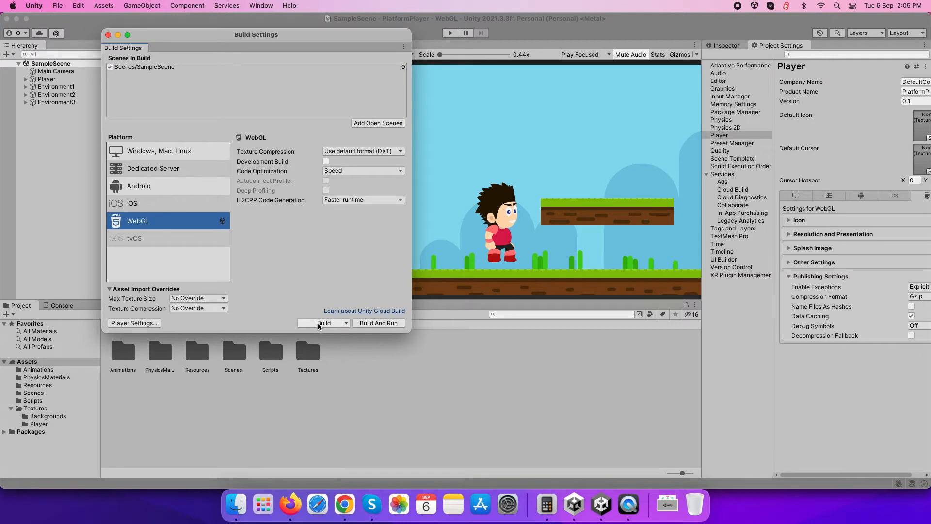
- Build WebGL into a new Builds folder, saving it as PlatformPlayerWebBuild
click(323, 323)
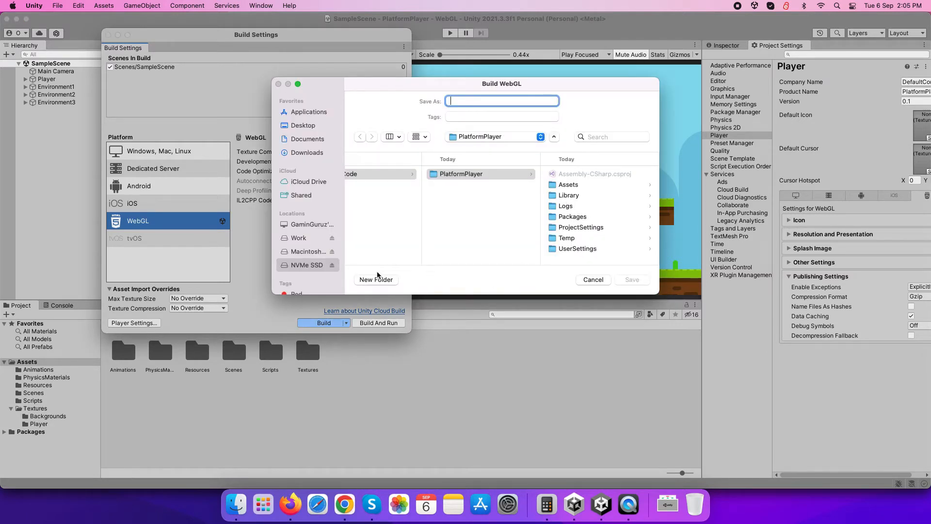
click(376, 280)
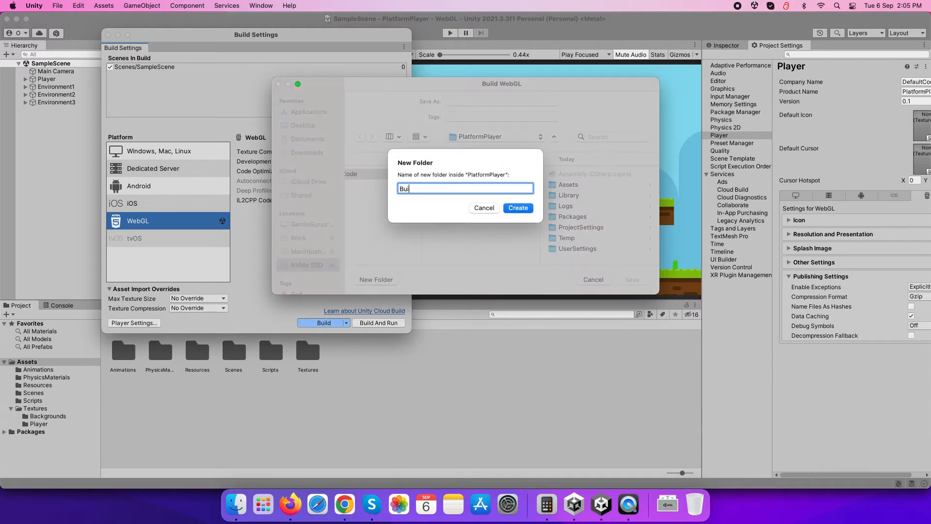
click(518, 208)
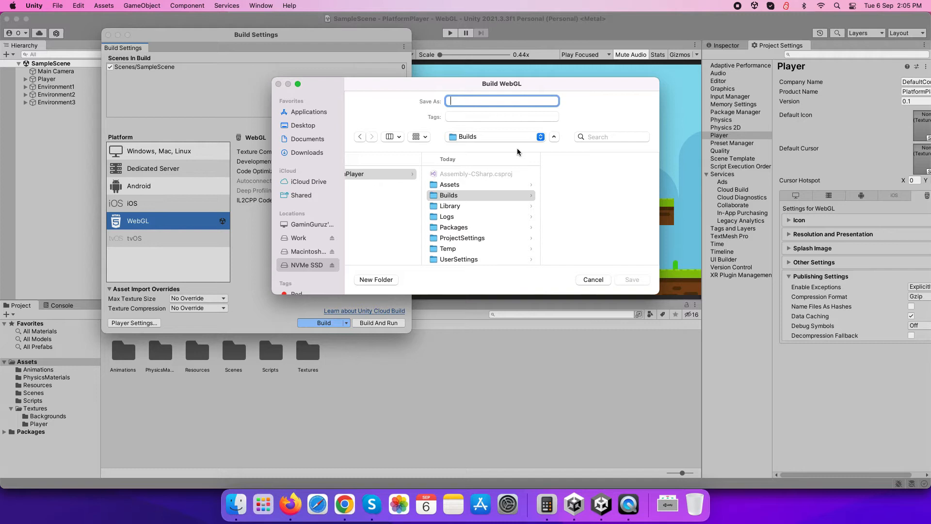
text(PlatformPlayerWebB)
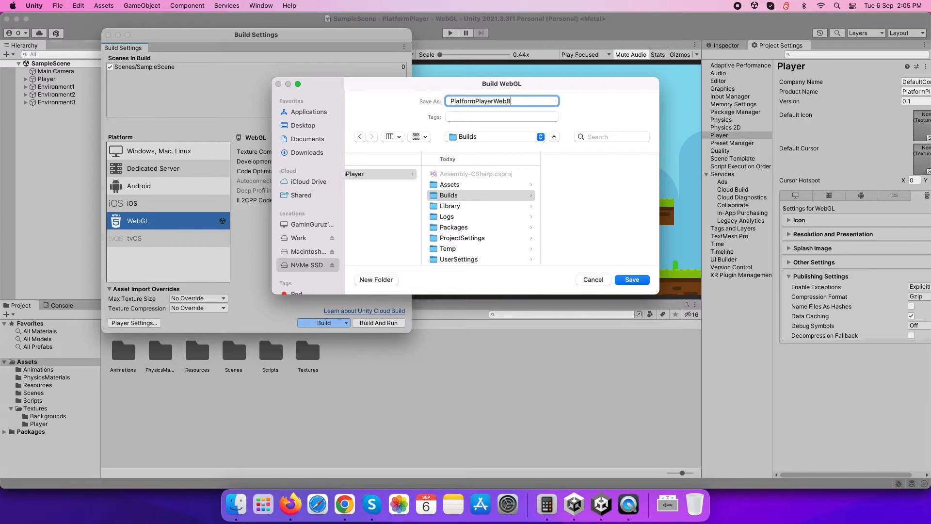
text(uild)
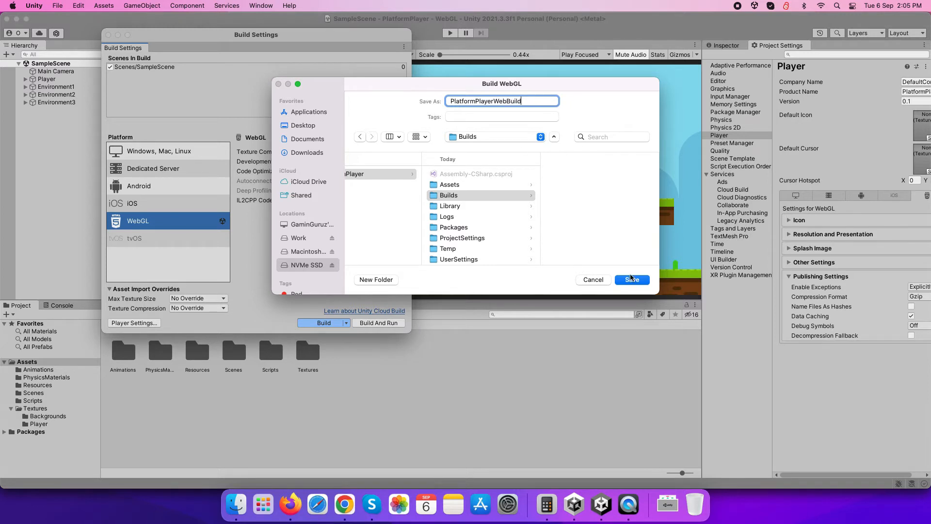
click(632, 280)
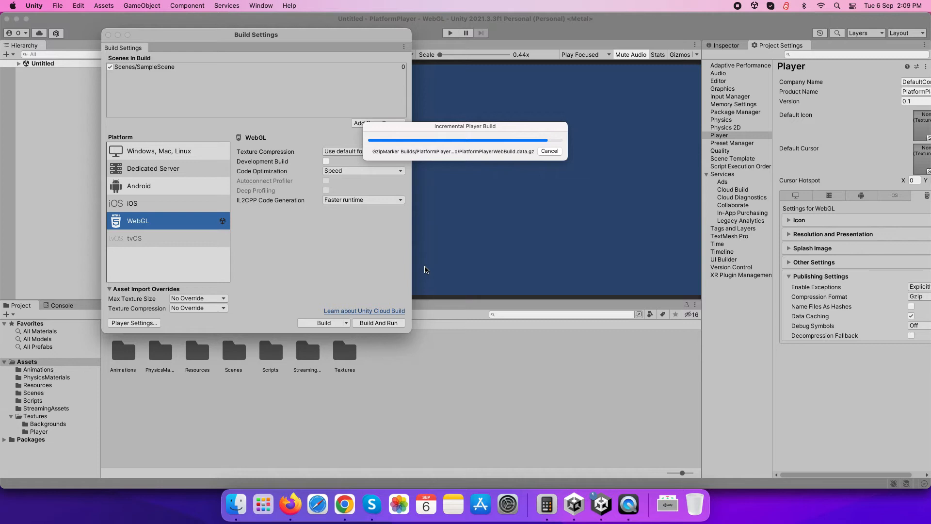
mouse_move(417, 274)
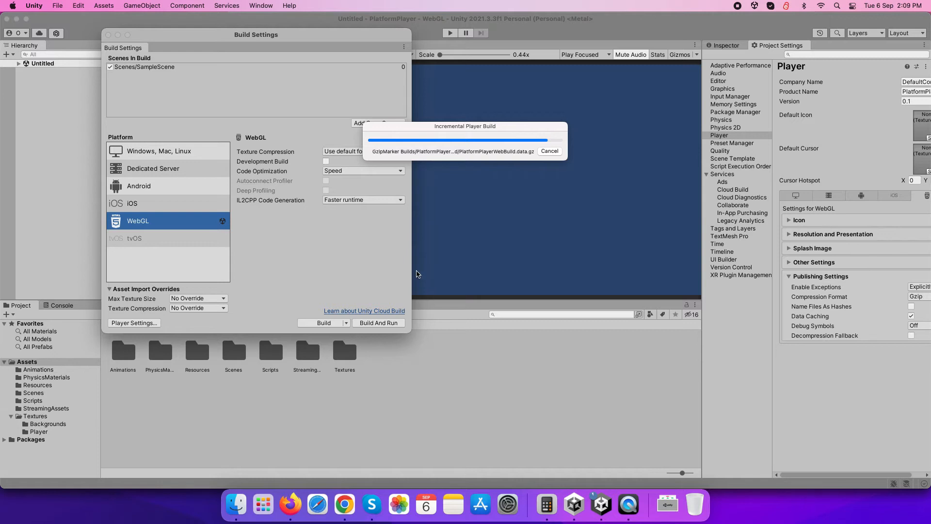
mouse_move(517, 272)
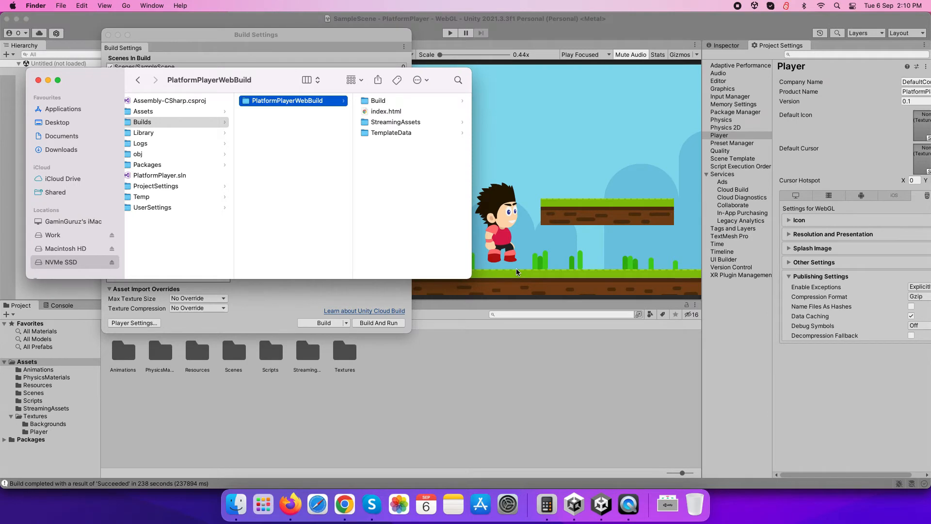
mouse_move(482, 281)
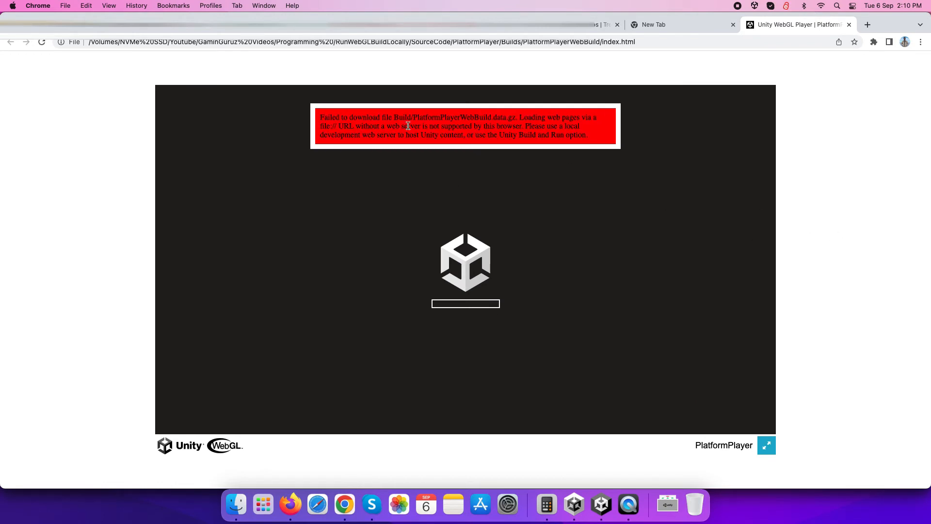
mouse_move(291, 510)
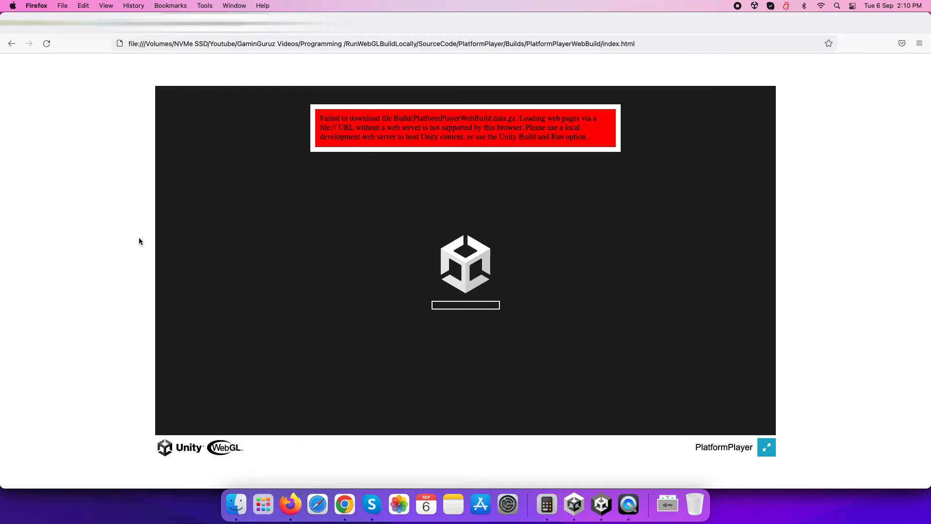
mouse_move(365, 508)
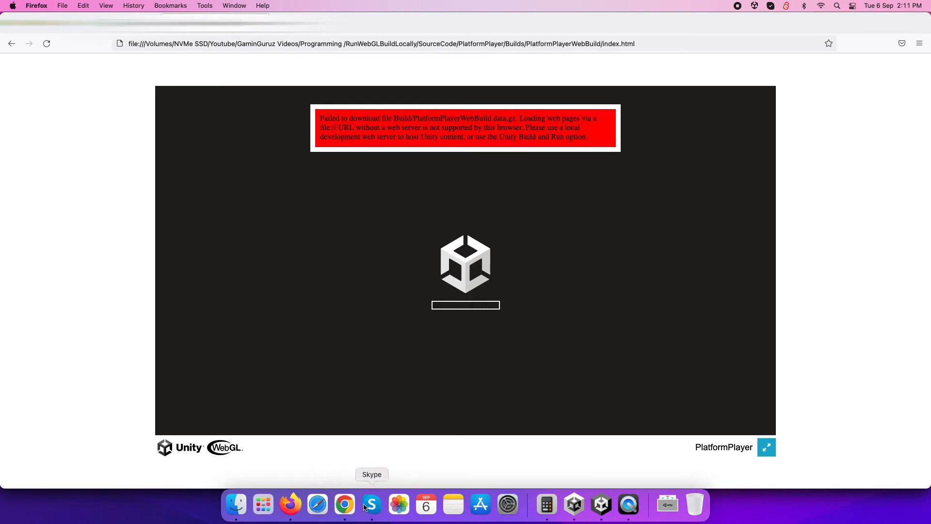
mouse_move(601, 504)
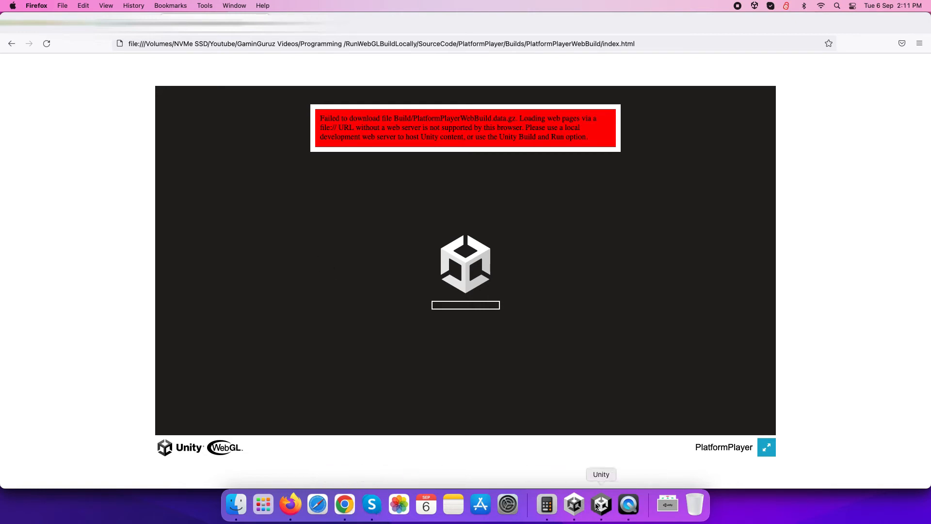
- Inspect the PlatformPlayerWebBuild folder in Finder and view index.html's 5 KB details
click(601, 504)
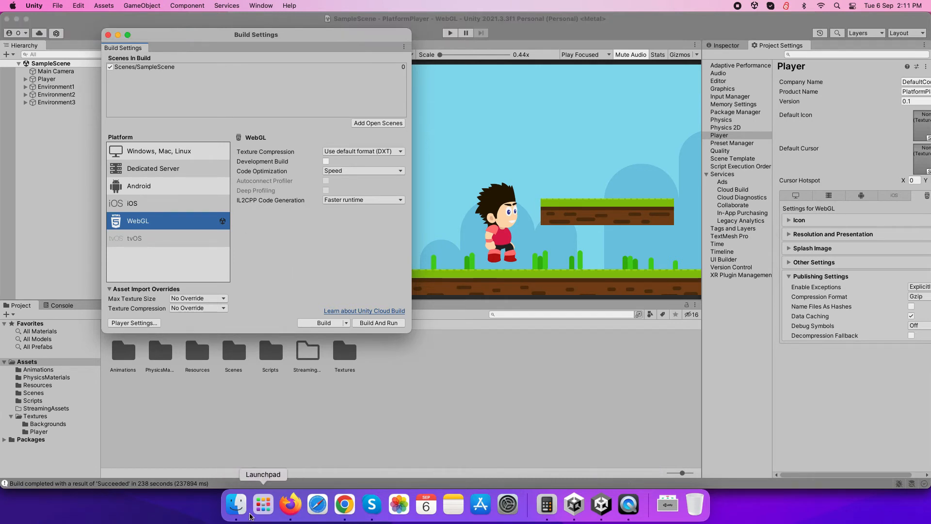
click(235, 505)
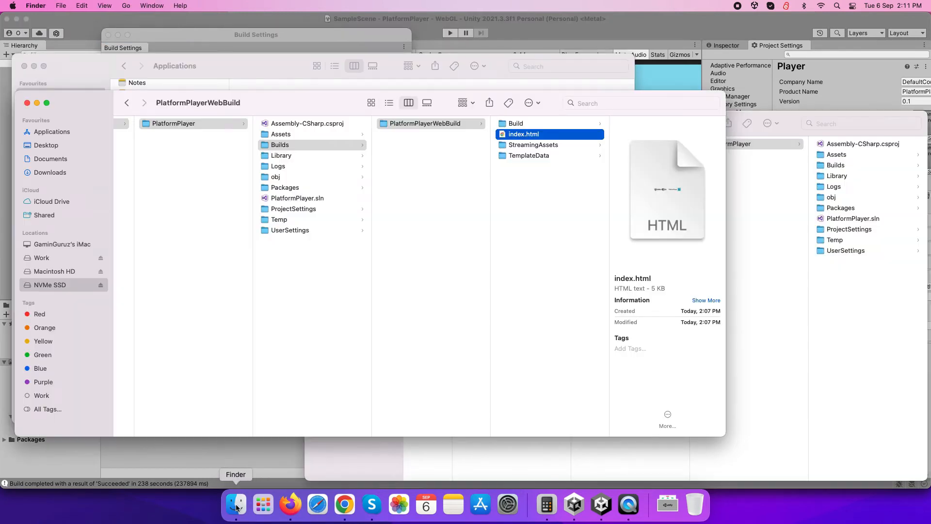
click(516, 123)
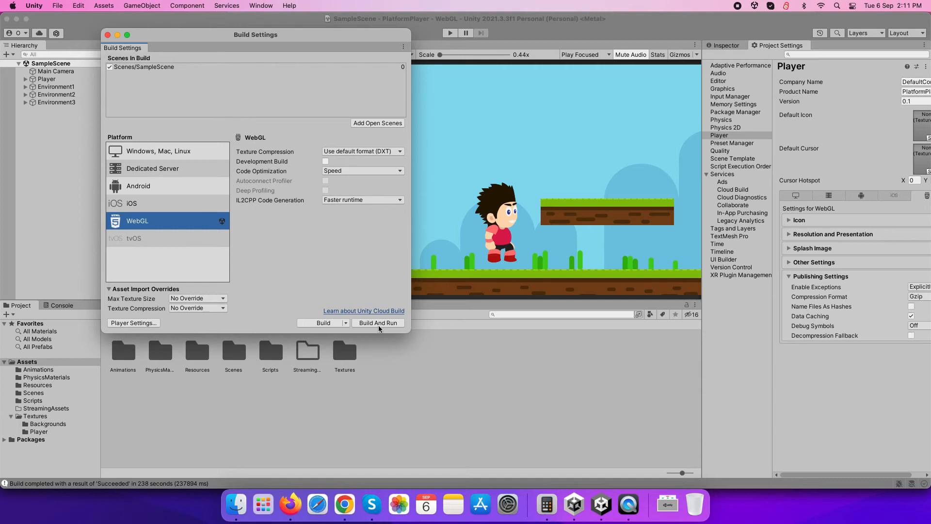
mouse_move(379, 326)
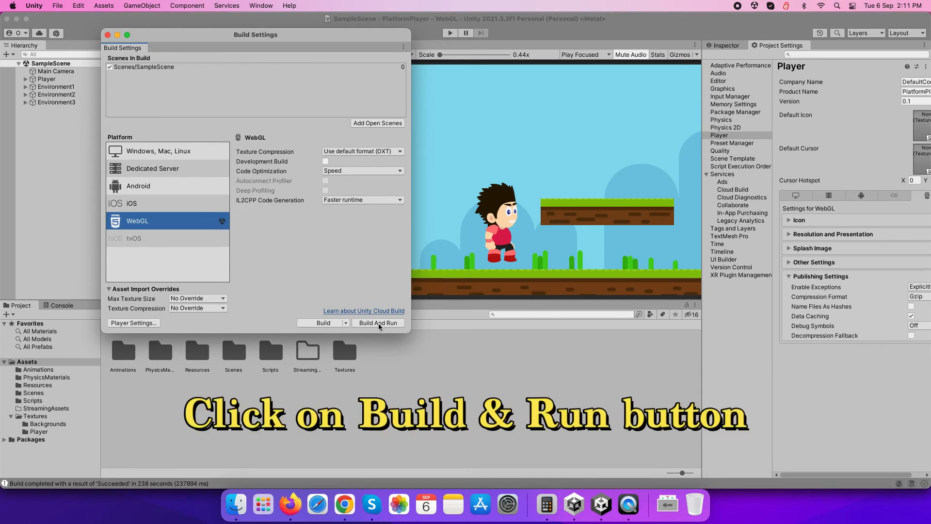
- Build And Run WebGL into the existing PlatformPlayerWebBuild folder
click(378, 323)
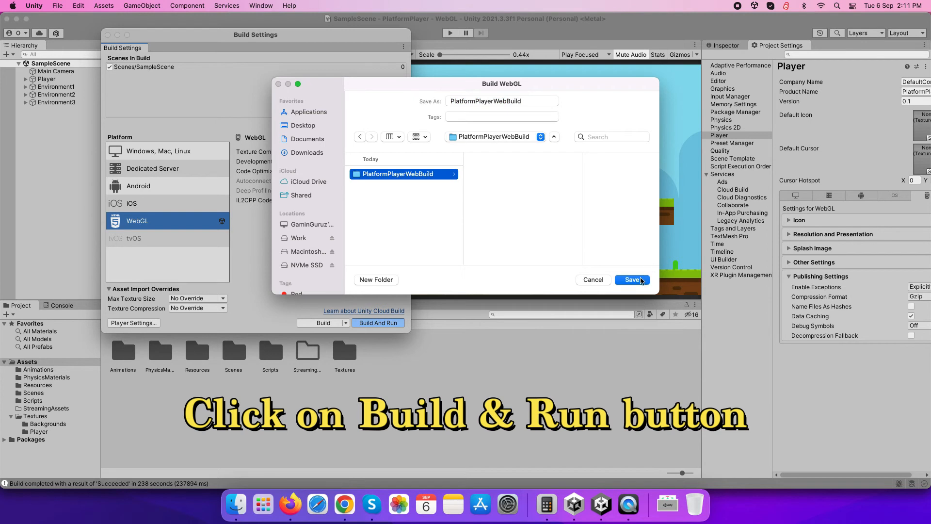
click(632, 280)
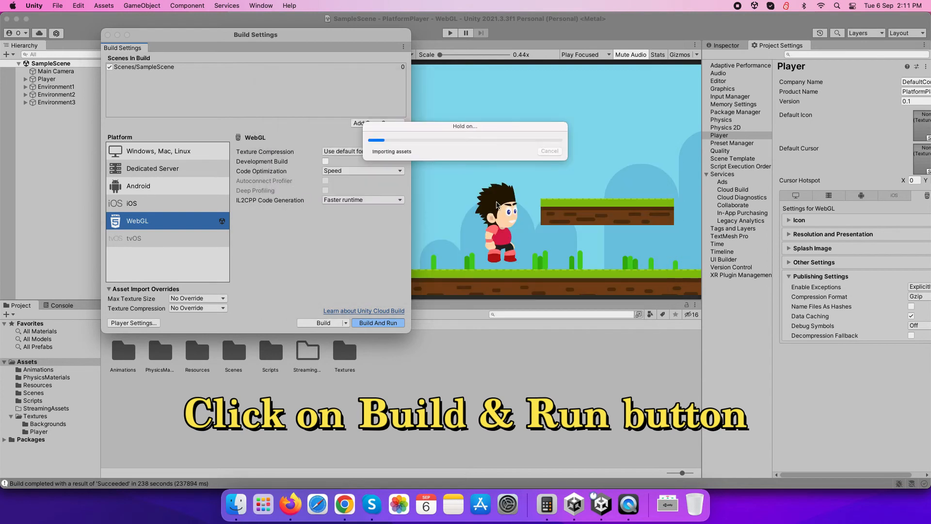
click(377, 323)
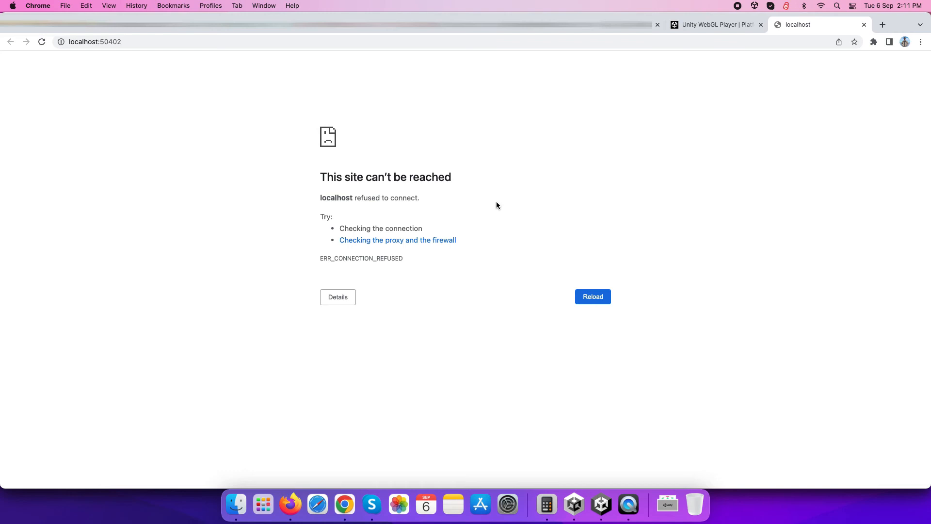
- Reload localhost:50402, start the platformer, and switch it to fullscreen
click(592, 297)
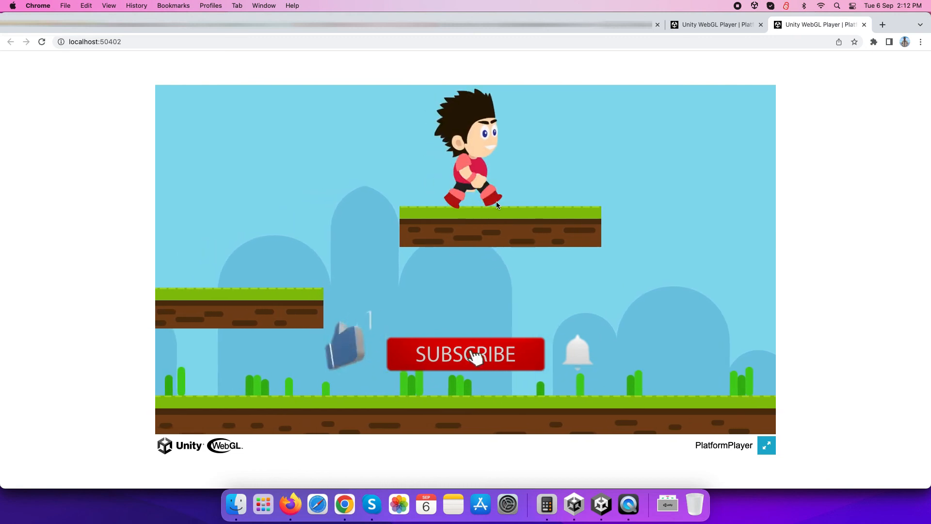
click(466, 355)
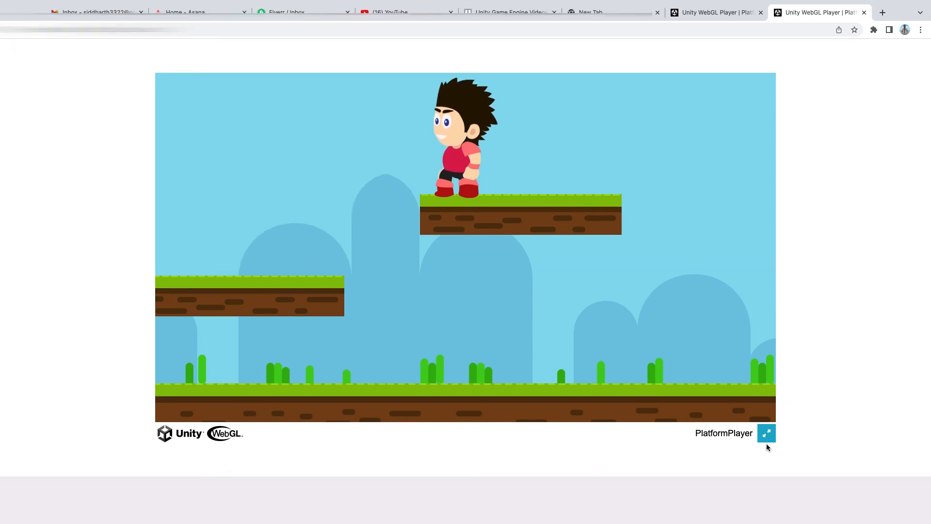
click(766, 433)
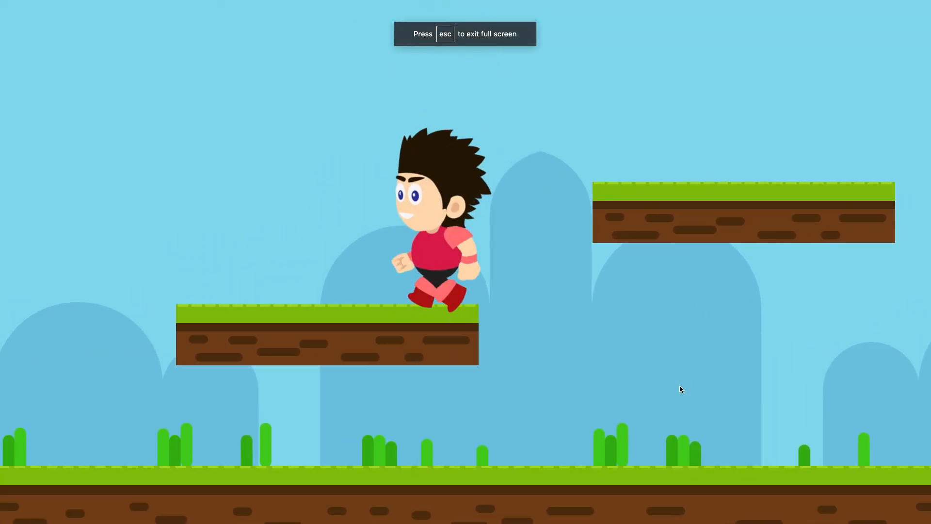